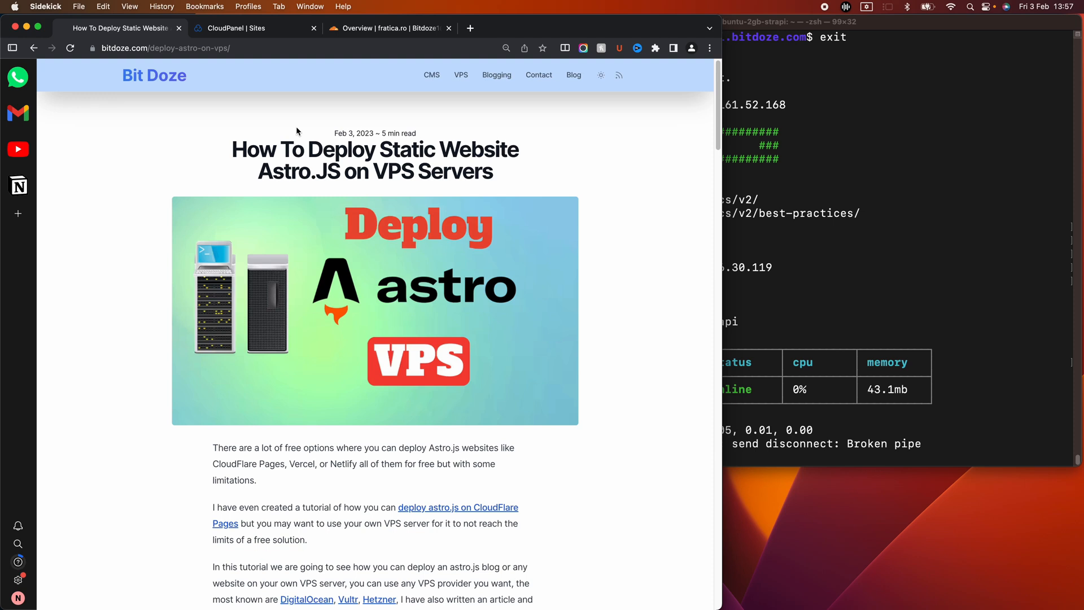
Read the Bit Doze Astro tutorial down to 'Add The Website to CloudPanel', then return to CloudPanel Sites
{"action": "scroll", "scroll_direction": "down", "scroll_amount": 3}
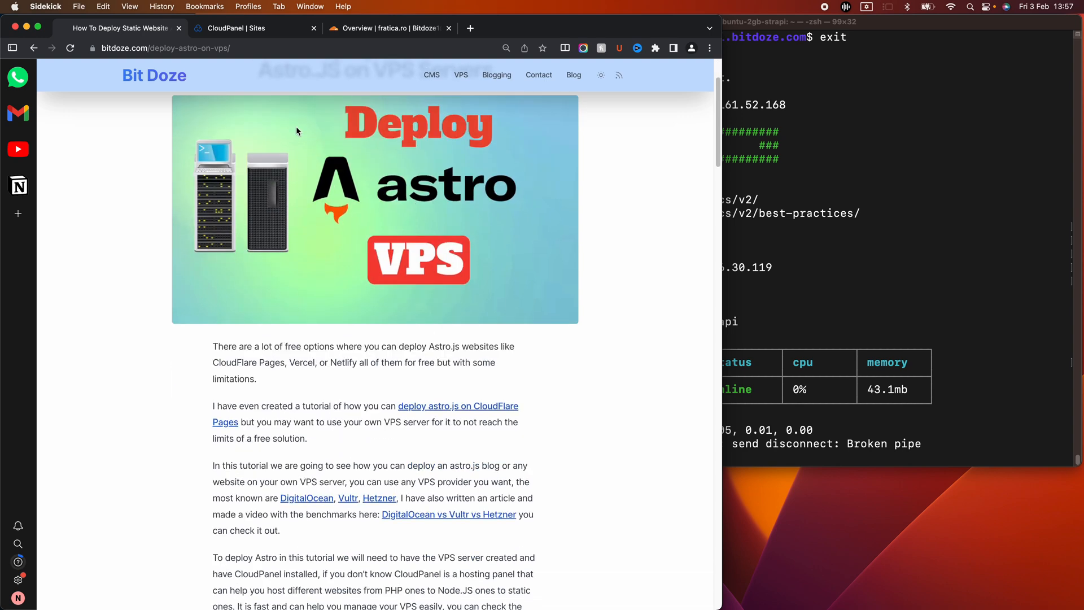
{"action": "scroll", "scroll_direction": "down", "scroll_amount": 3}
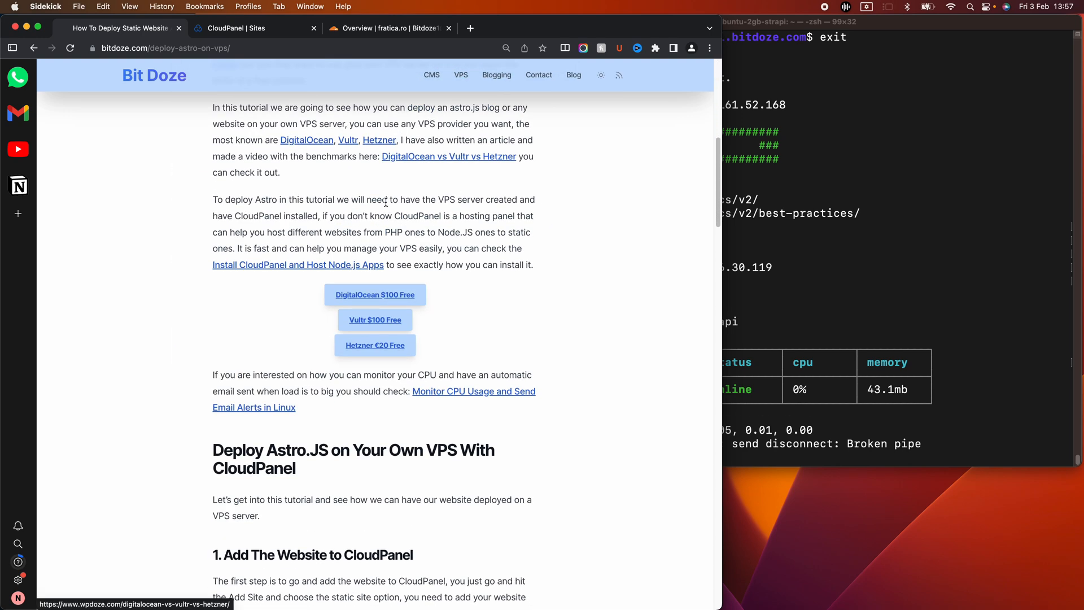
{"action": "scroll", "scroll_direction": "down", "scroll_amount": 3}
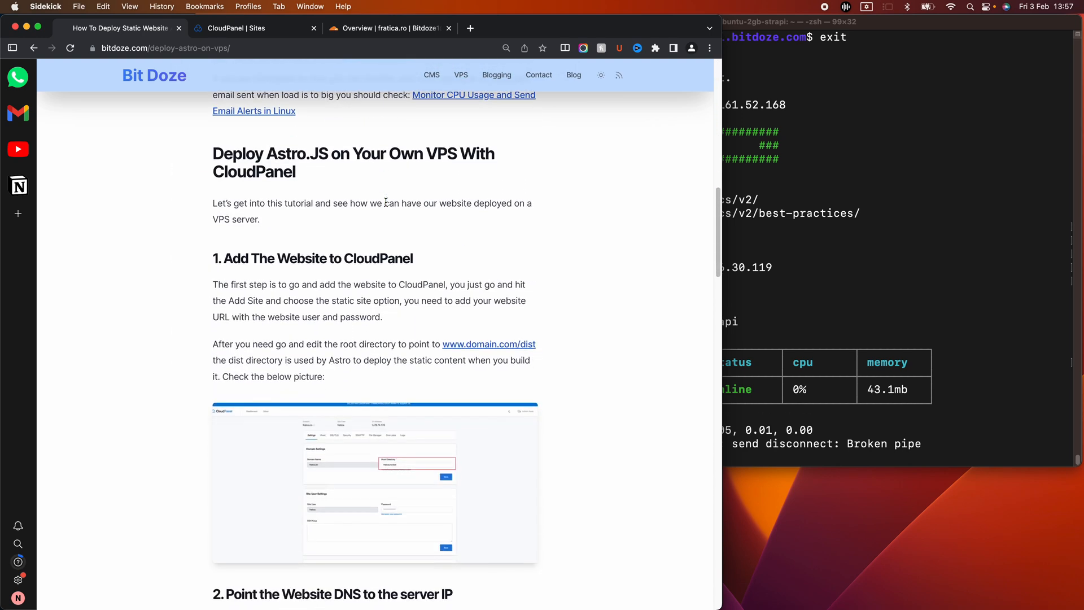
{"action": "scroll", "scroll_direction": "down", "scroll_amount": 3}
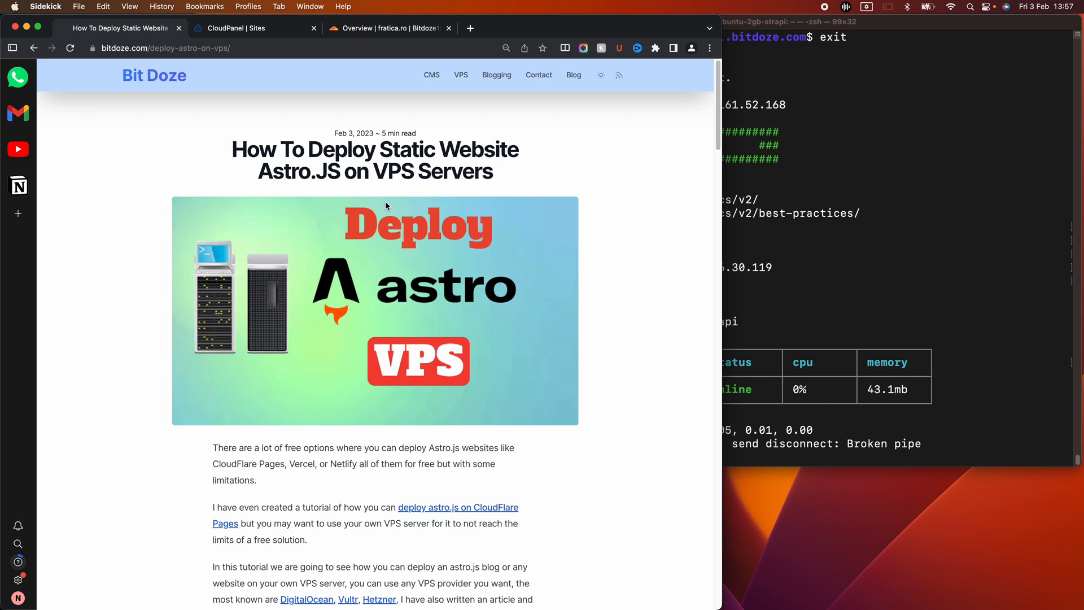
{"action": "scroll", "scroll_direction": "down", "scroll_amount": 3}
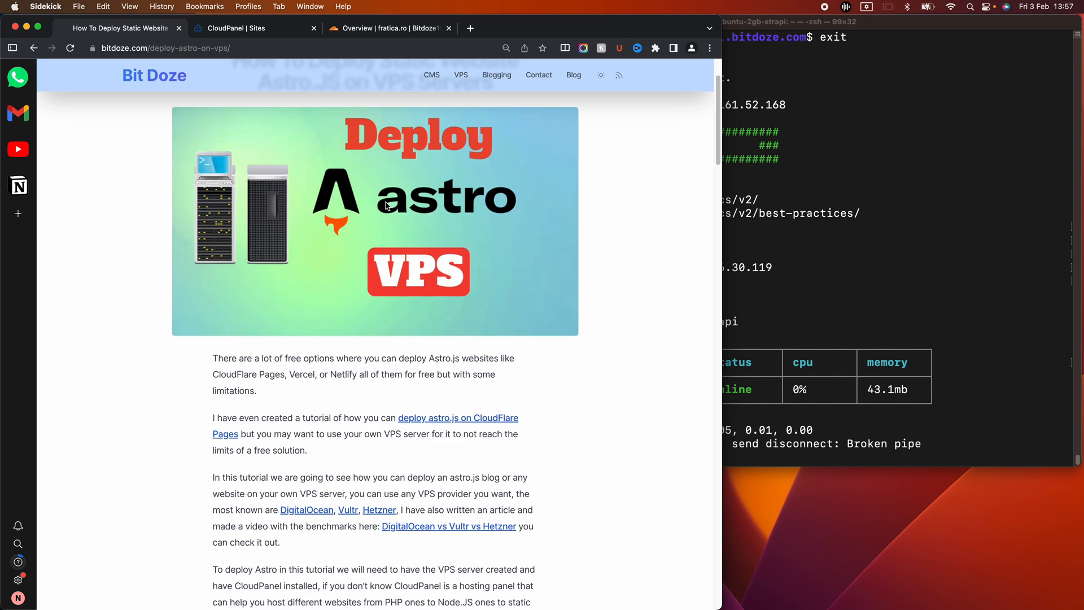
{"action": "scroll", "scroll_direction": "down", "scroll_amount": 3}
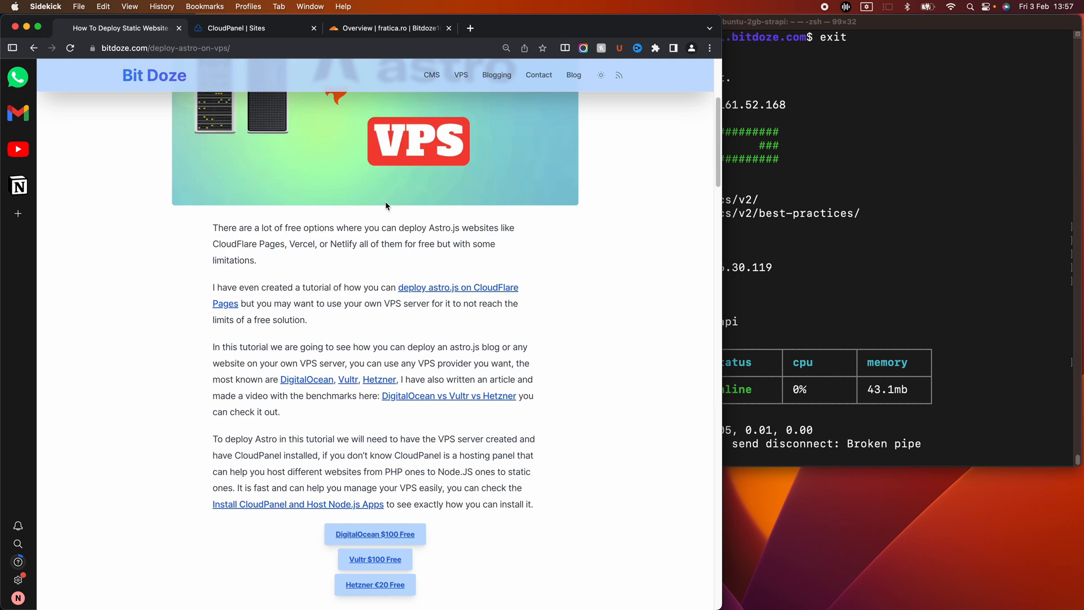
{"action": "scroll", "scroll_direction": "down", "scroll_amount": 3}
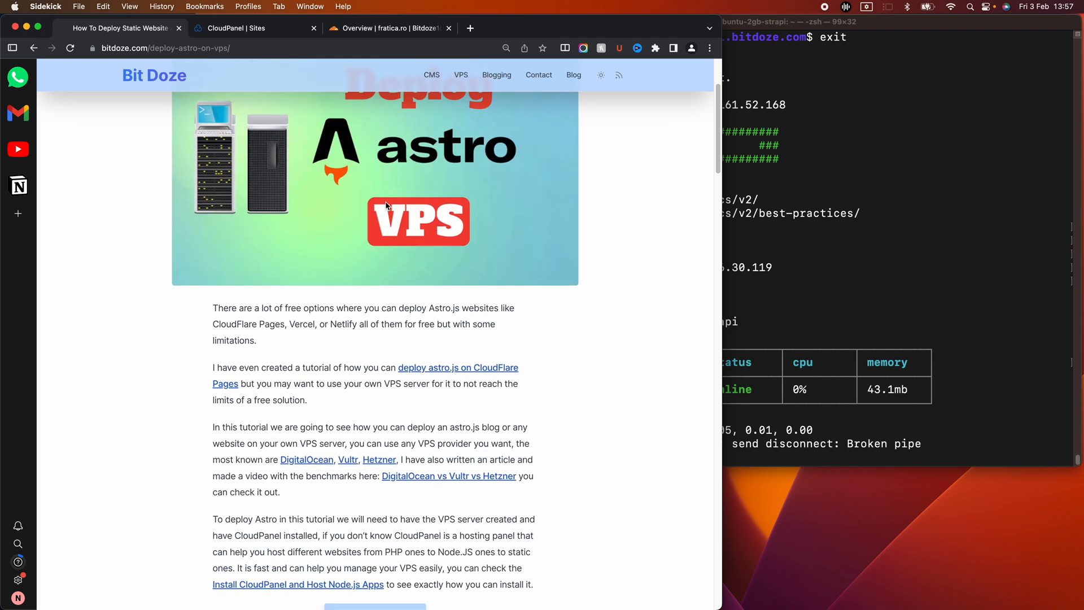
{"action": "scroll", "scroll_direction": "down", "scroll_amount": 3}
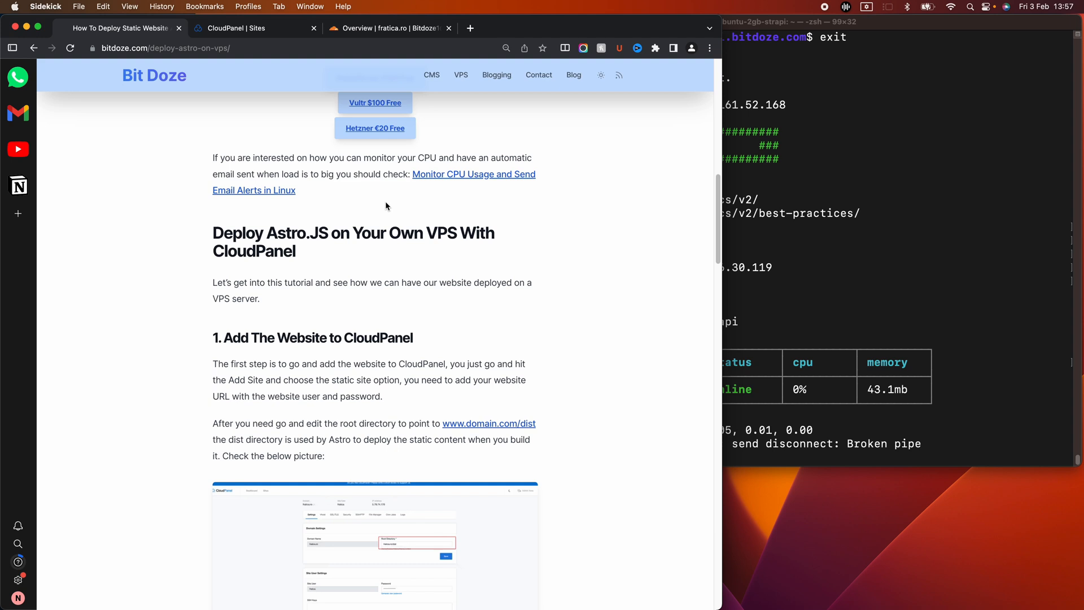
{"action": "mouse_move", "coordinate": [347, 180]}
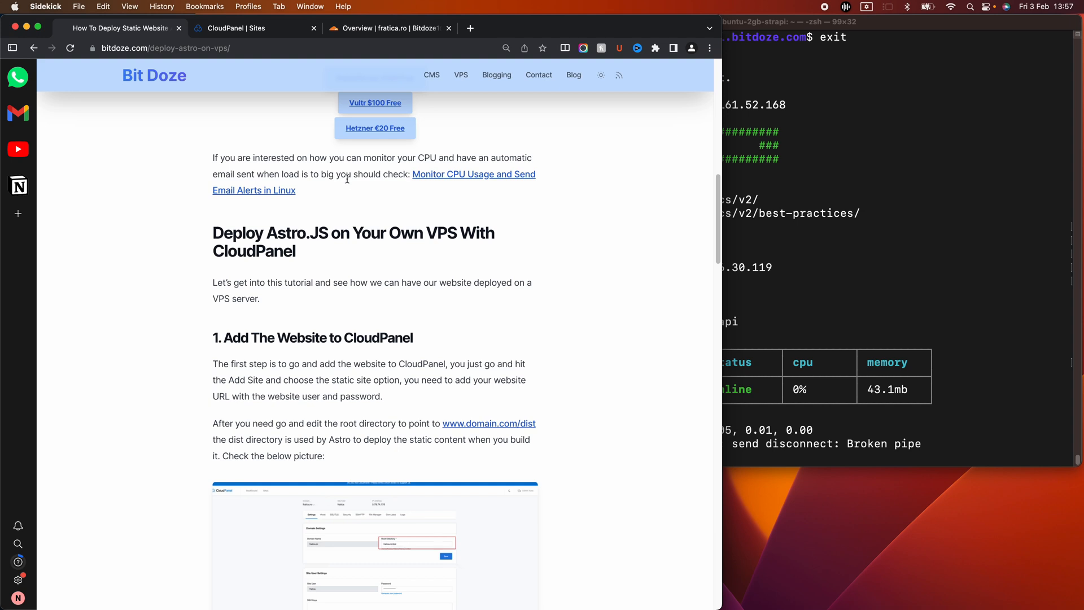
{"action": "left_click", "coordinate": [242, 29]}
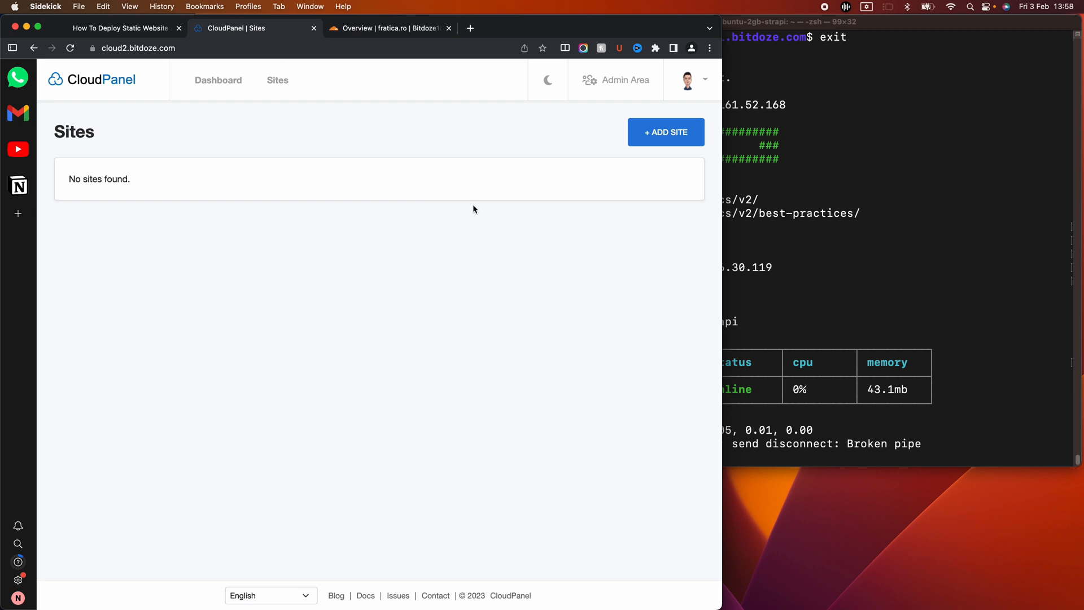
{"action": "mouse_move", "coordinate": [238, 93]}
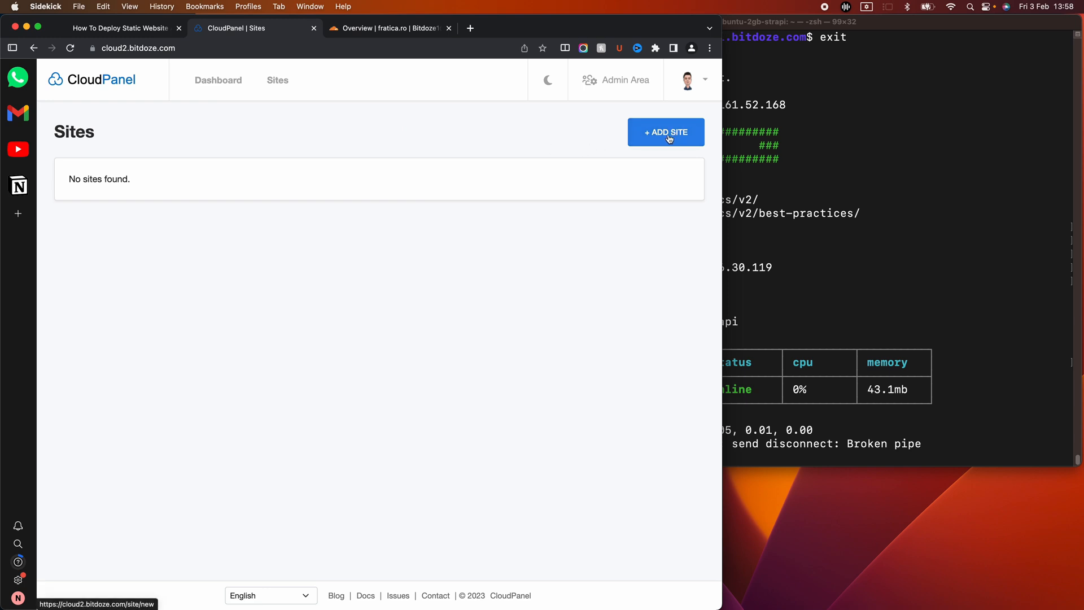
Start a new site and browse the site type options down to Static HTML
{"action": "left_click", "coordinate": [666, 132]}
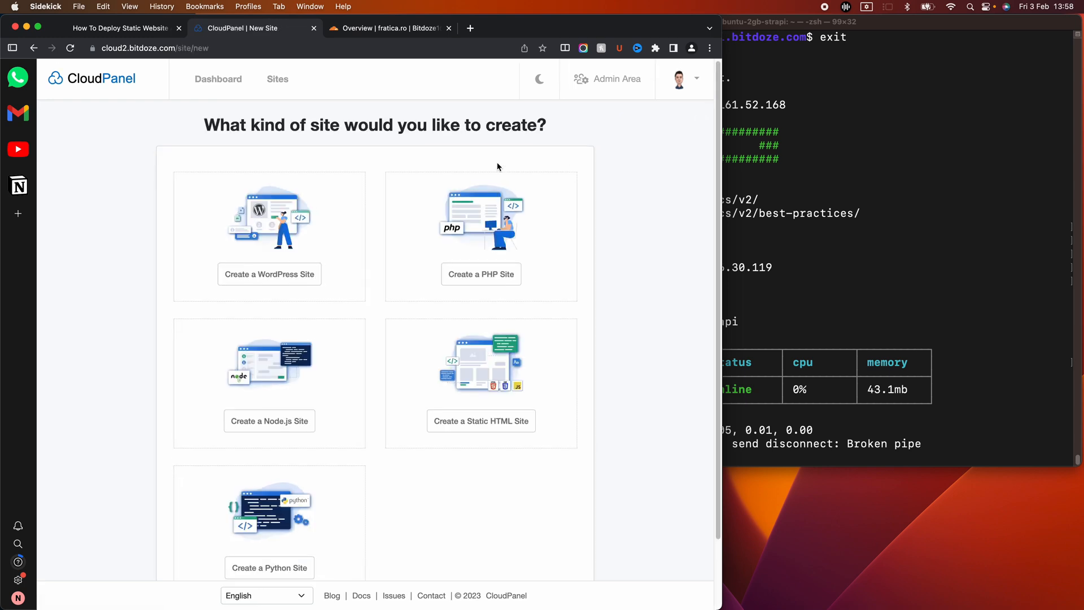
{"action": "scroll", "scroll_direction": "down", "scroll_amount": 3}
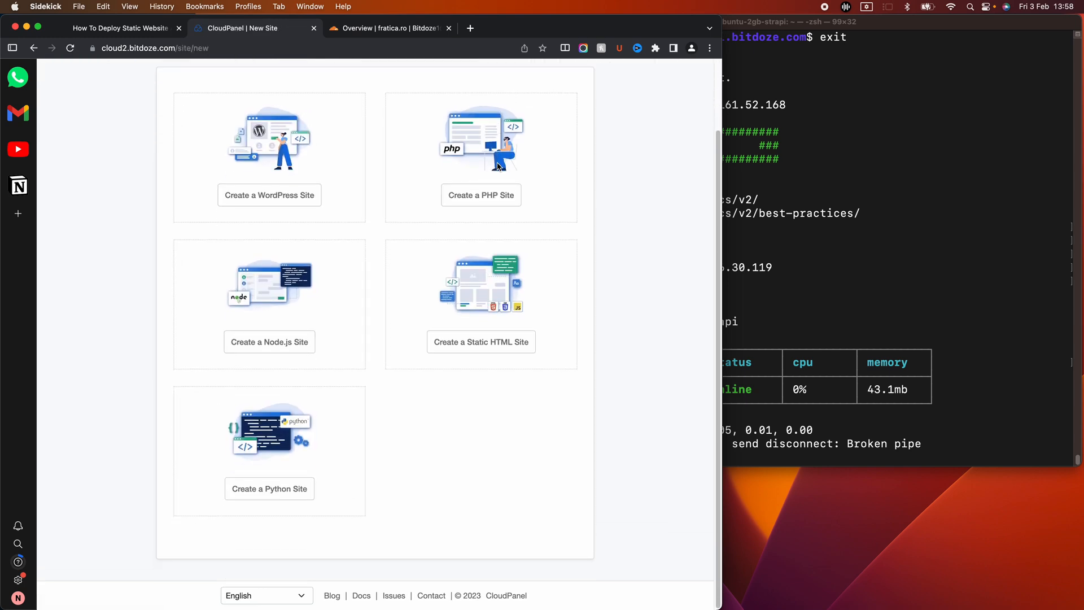
{"action": "mouse_move", "coordinate": [588, 254]}
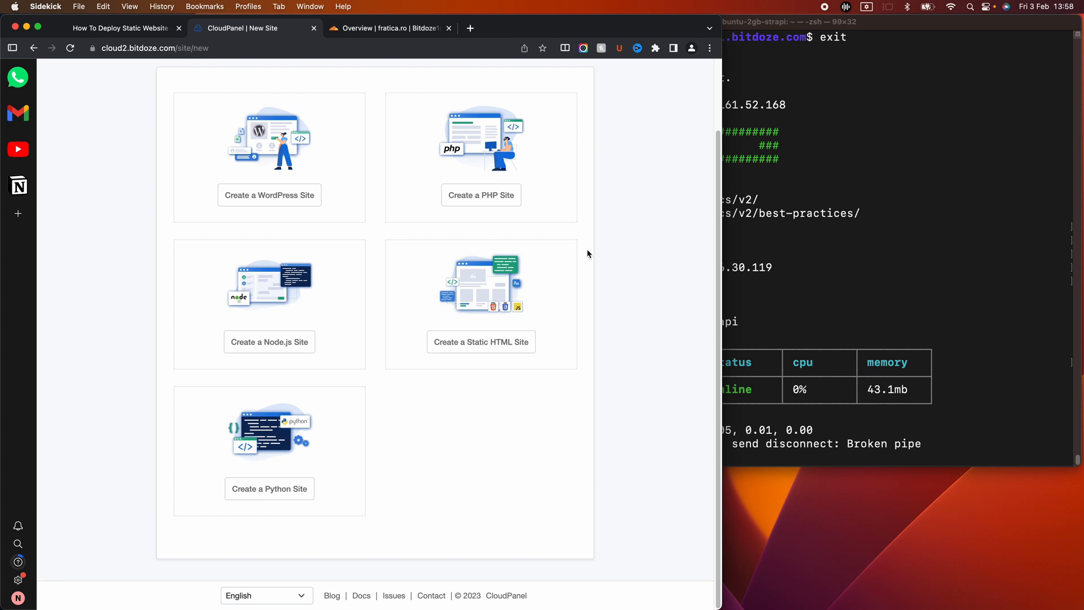
{"action": "mouse_move", "coordinate": [491, 336]}
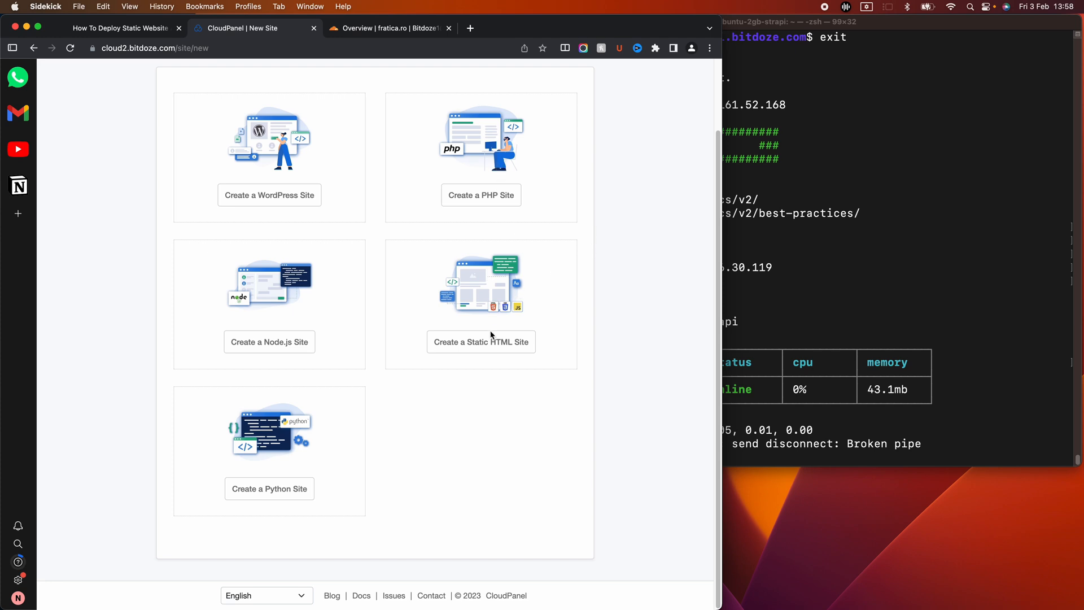
{"action": "mouse_move", "coordinate": [471, 346]}
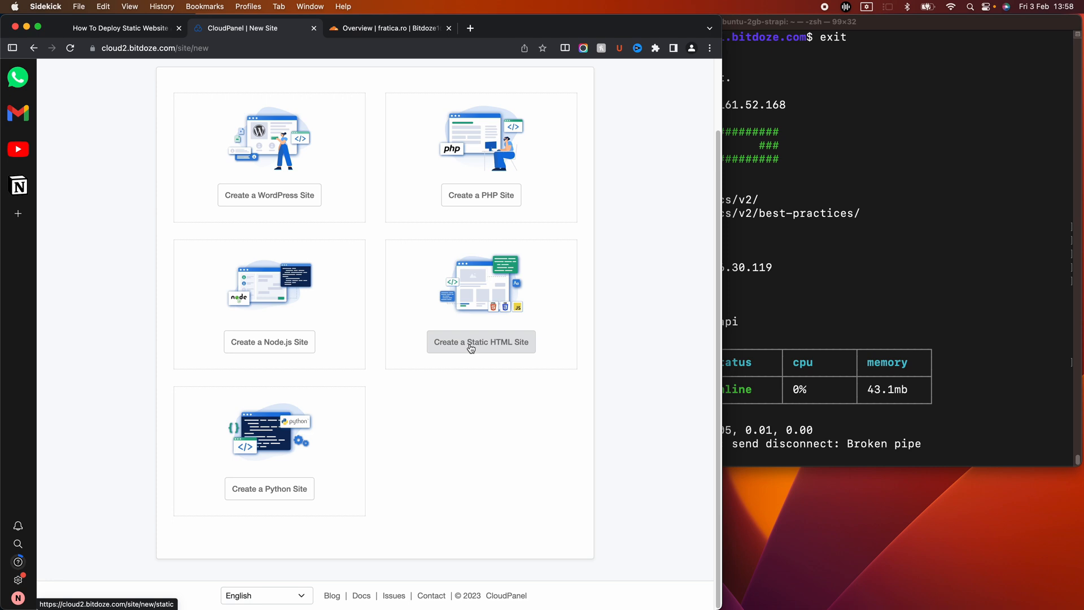
Choose Static HTML Site and enter domain fratica.ro with site user fratica
{"action": "left_click", "coordinate": [481, 341]}
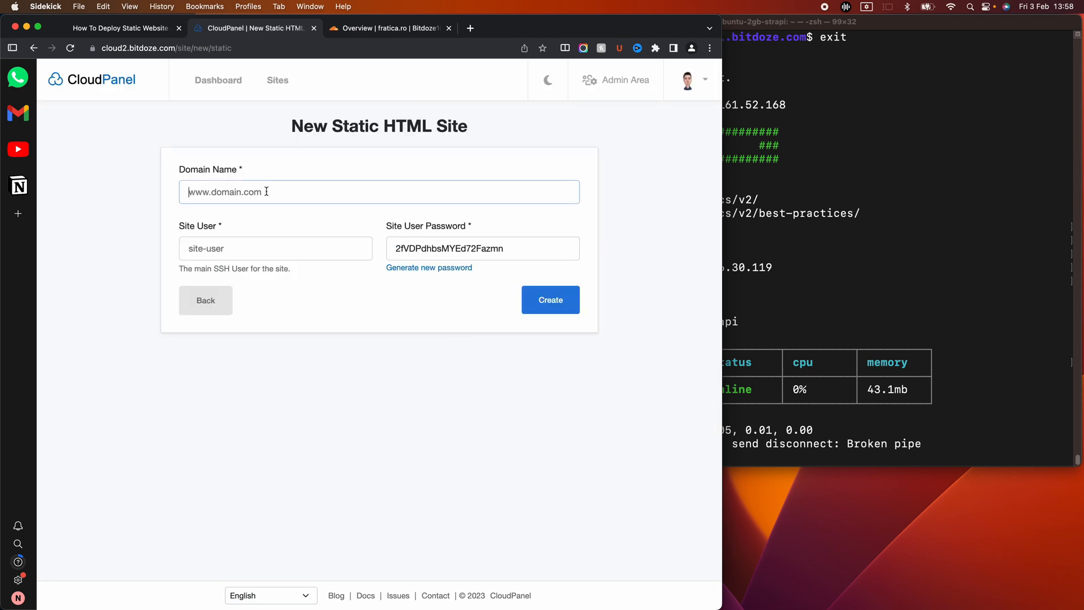
{"action": "type", "text": "fratica.ro"}
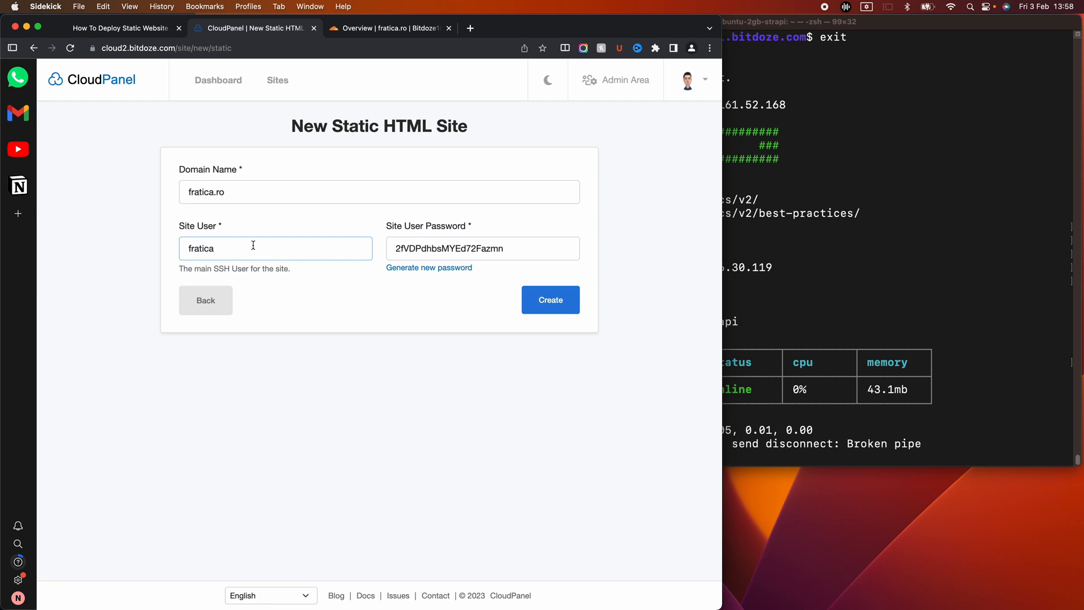
{"action": "mouse_move", "coordinate": [423, 255]}
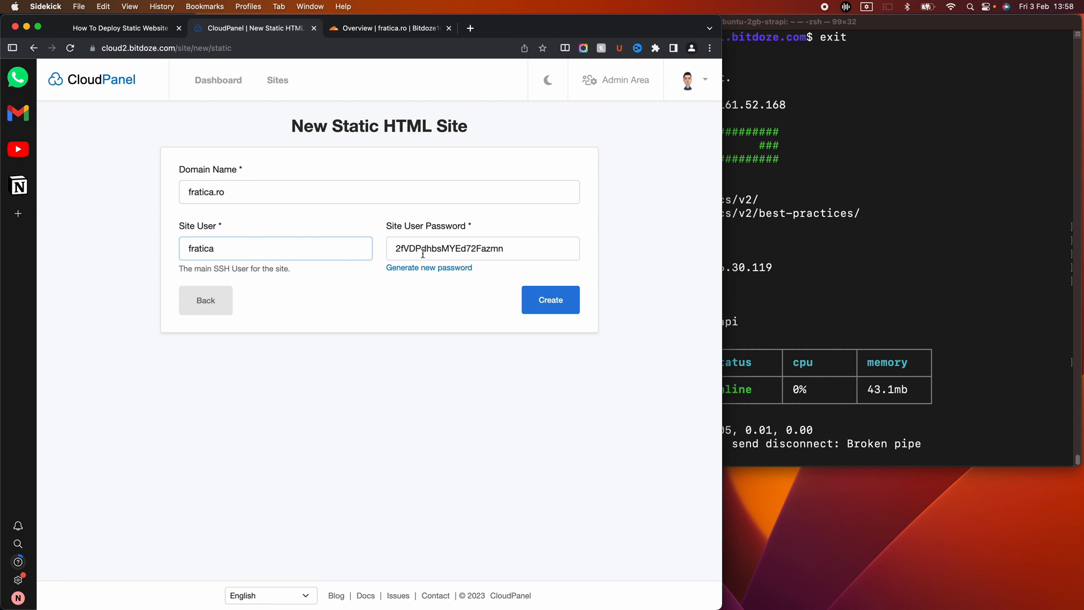